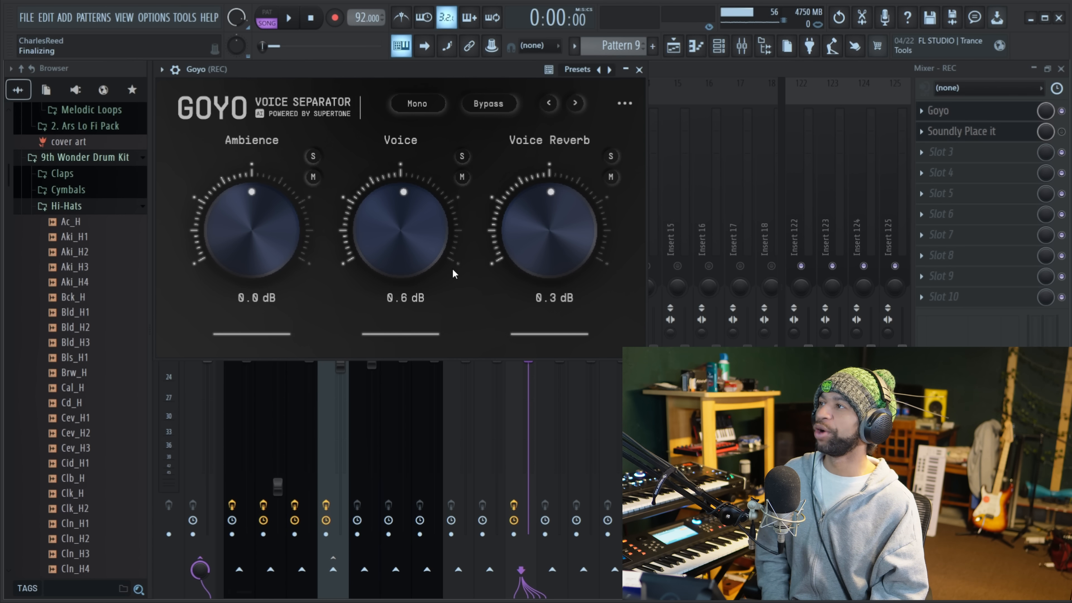
- Bypass the Goyo voice separator, audition the unprocessed vocal, then stop playback
left_click(488, 103)
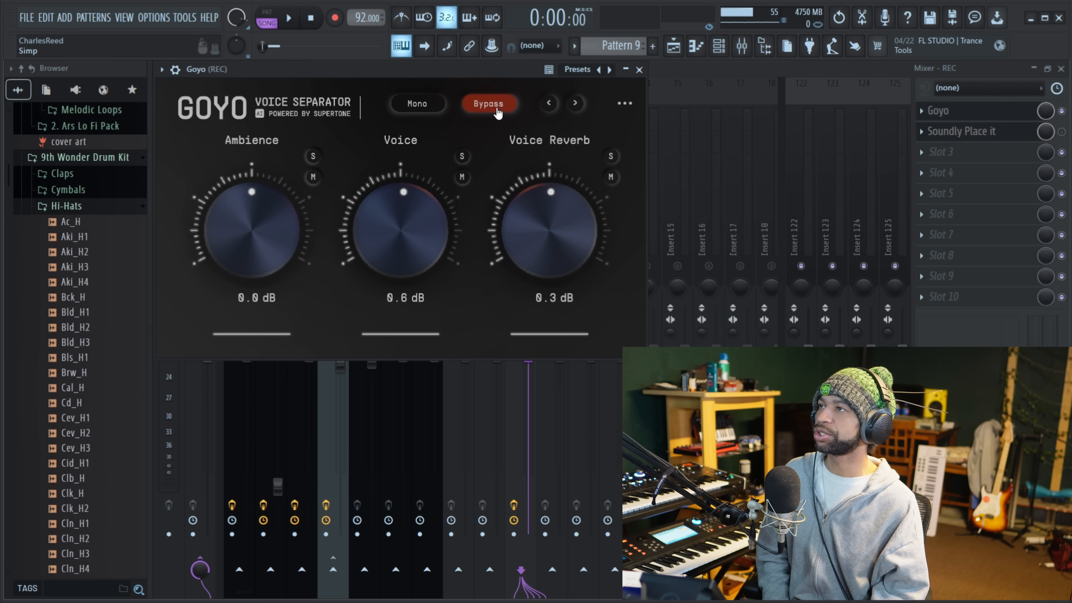
left_click(488, 103)
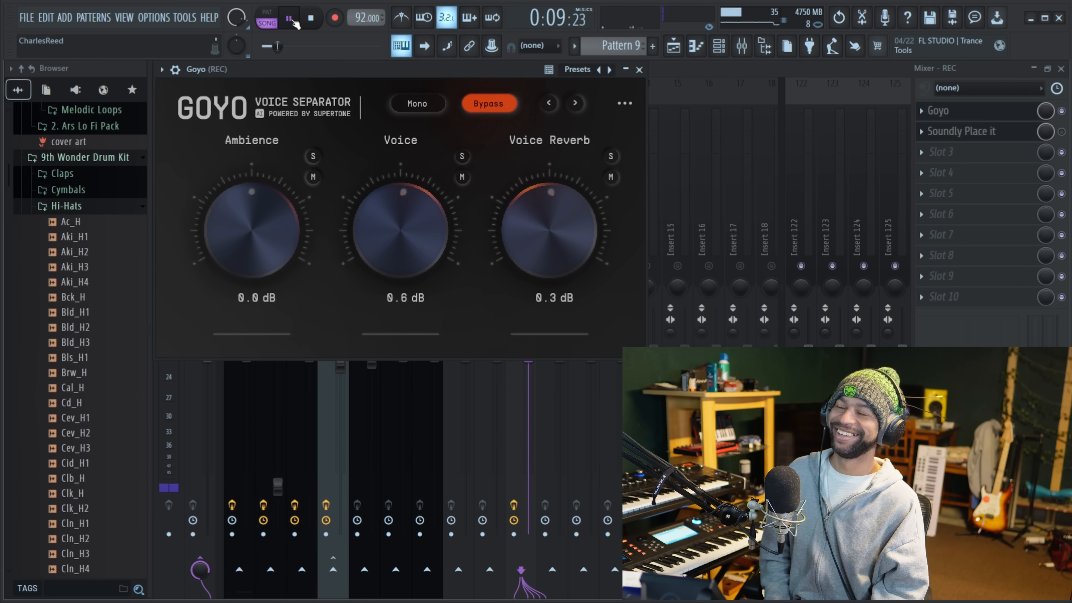
left_click(288, 17)
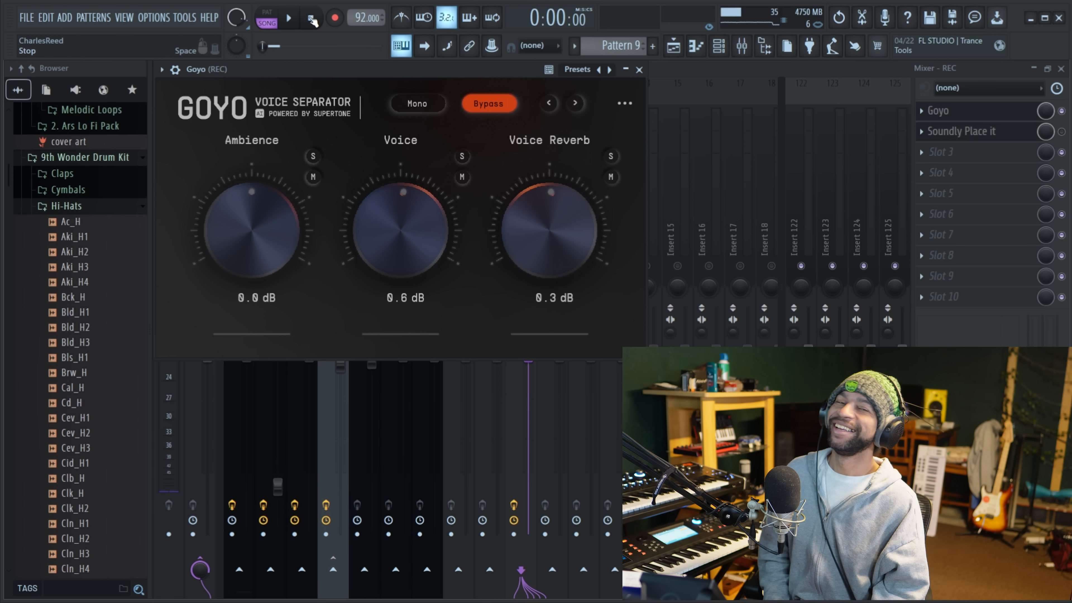